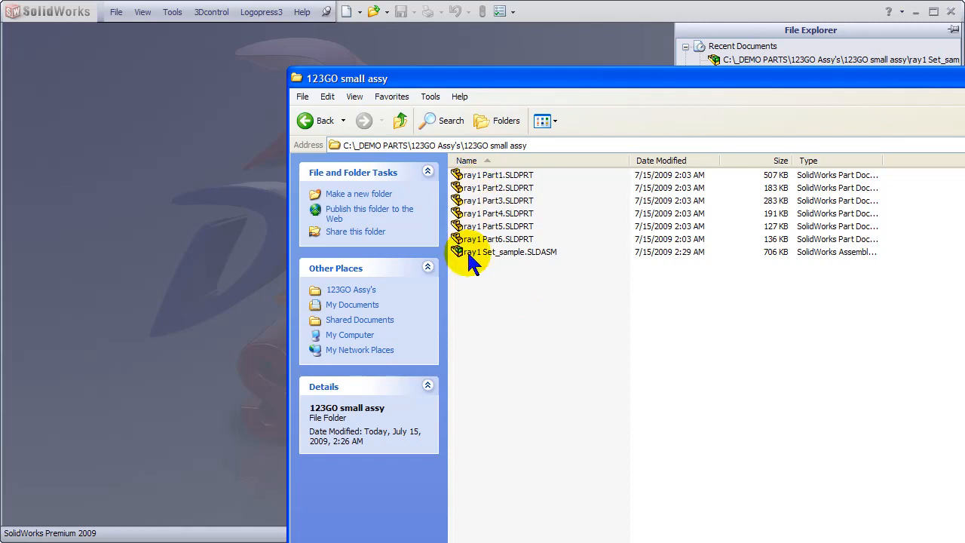
Open ray1 Set_sample.SLDASM from the 123GO small assy folder in SolidWorks.
{"action": "left_click", "coordinate": [505, 252]}
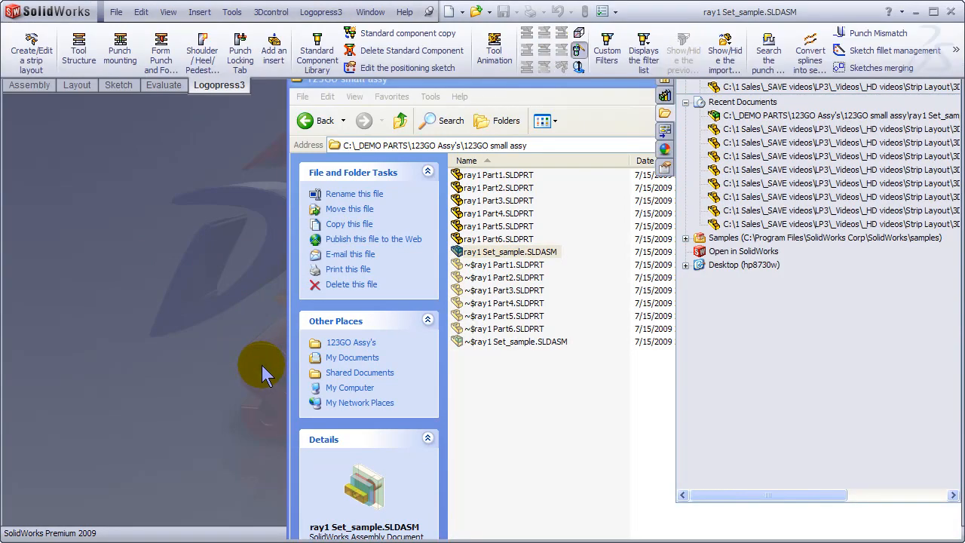
{"action": "double_click", "coordinate": [505, 251]}
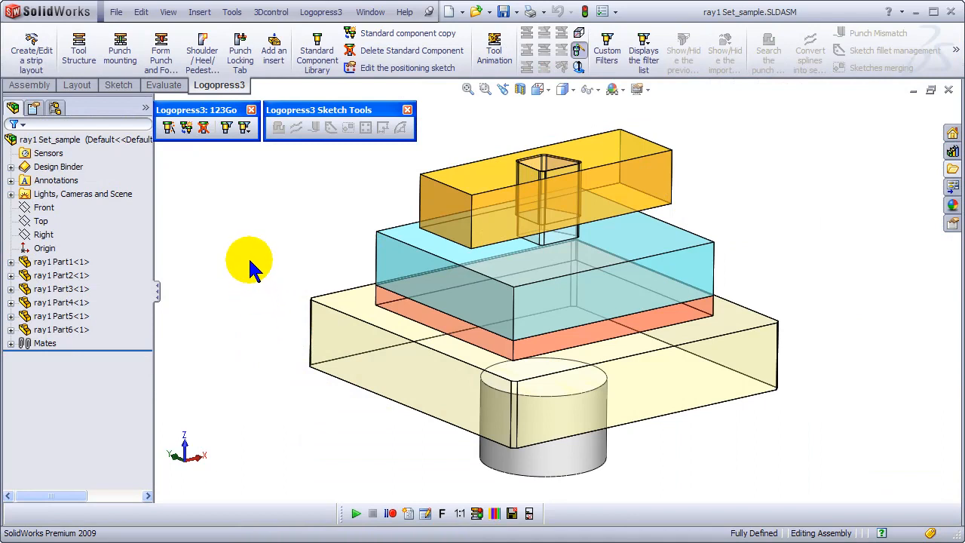
{"action": "mouse_move", "coordinate": [189, 158]}
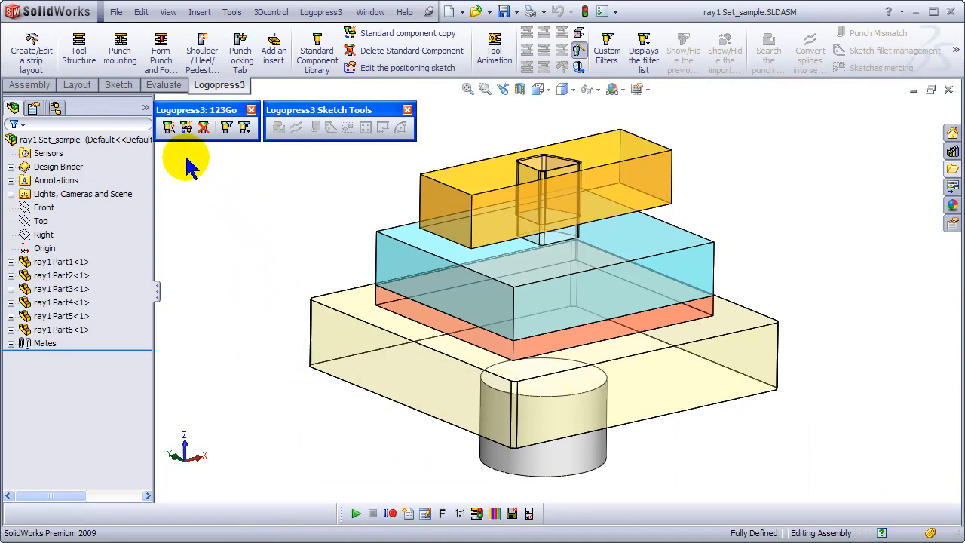
Insert Logopress3 socket head cap screws with the blue plate as the head plate.
{"action": "left_click", "coordinate": [169, 127]}
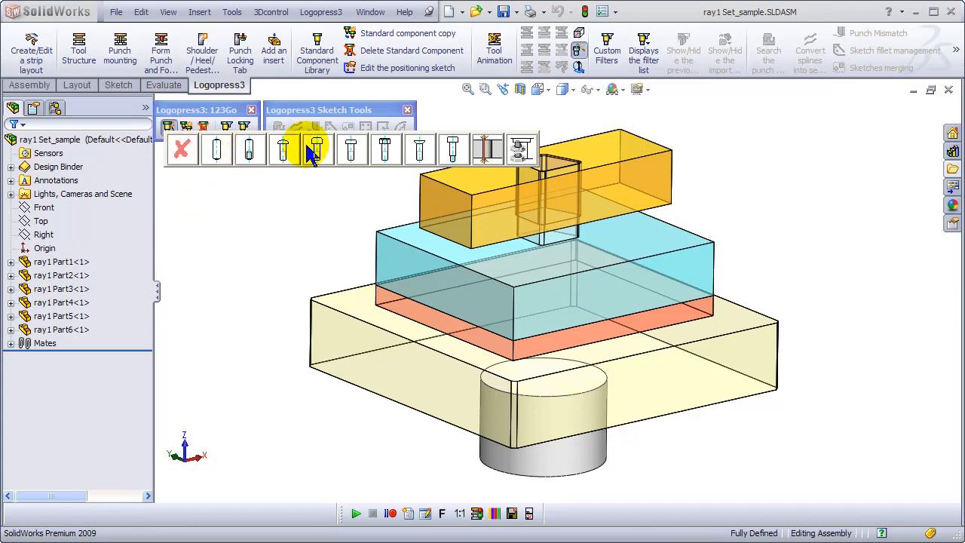
{"action": "left_click", "coordinate": [316, 149]}
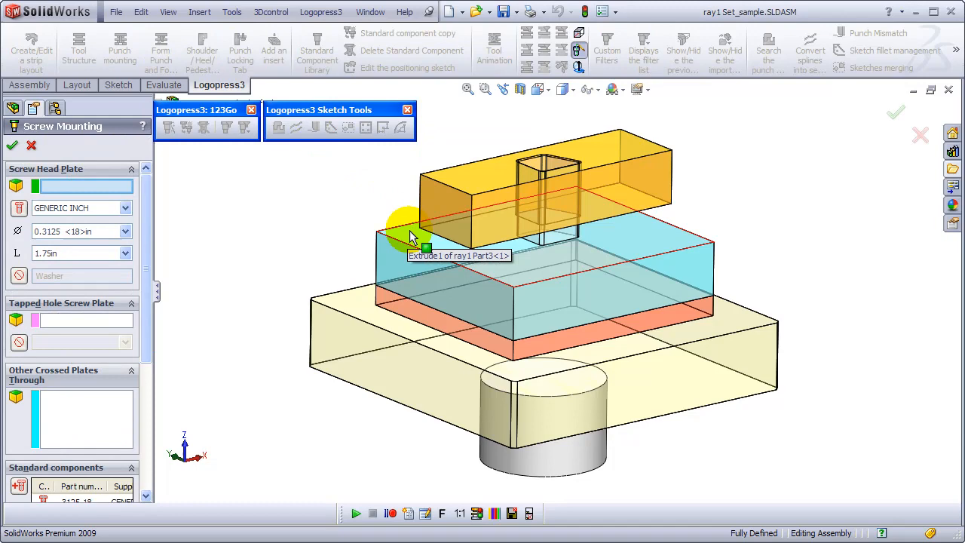
{"action": "left_click", "coordinate": [354, 309]}
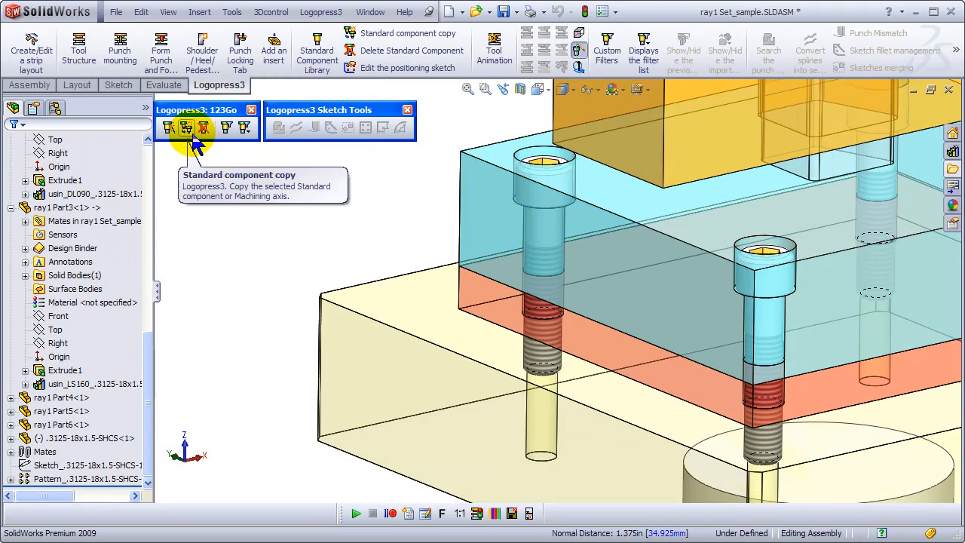
Insert Logopress3 dowel pins, retrying after the warning and placing points at the four plate corners.
{"action": "left_click", "coordinate": [186, 126]}
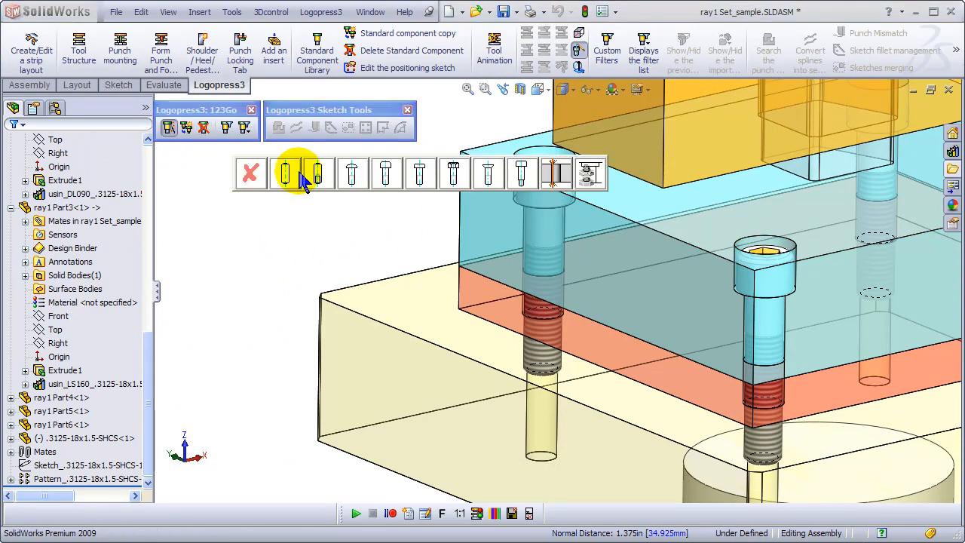
{"action": "left_click", "coordinate": [284, 173]}
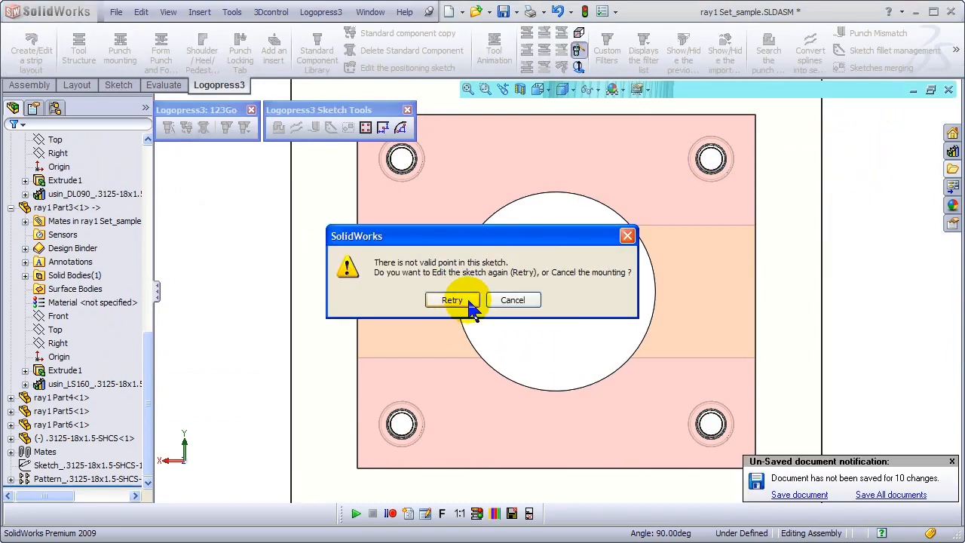
{"action": "left_click", "coordinate": [452, 298]}
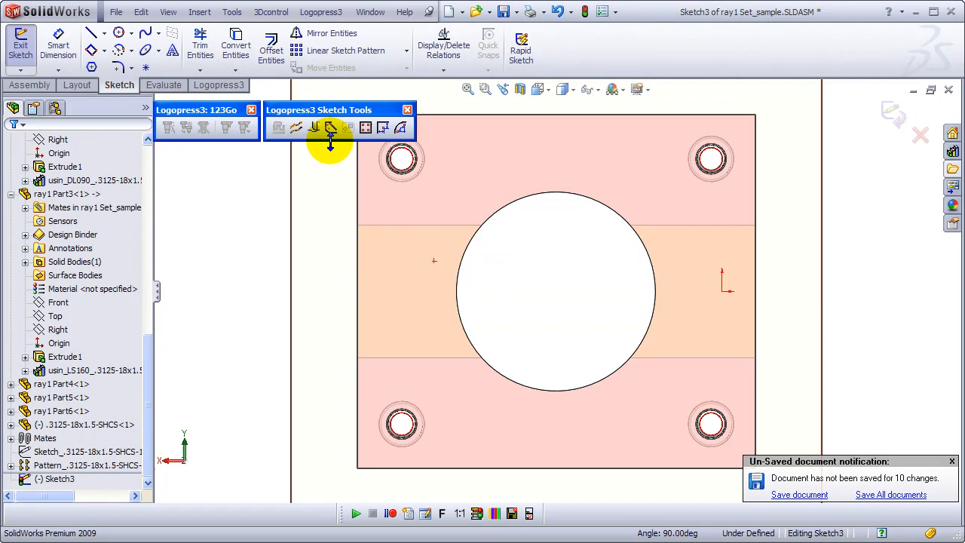
{"action": "left_click", "coordinate": [365, 126]}
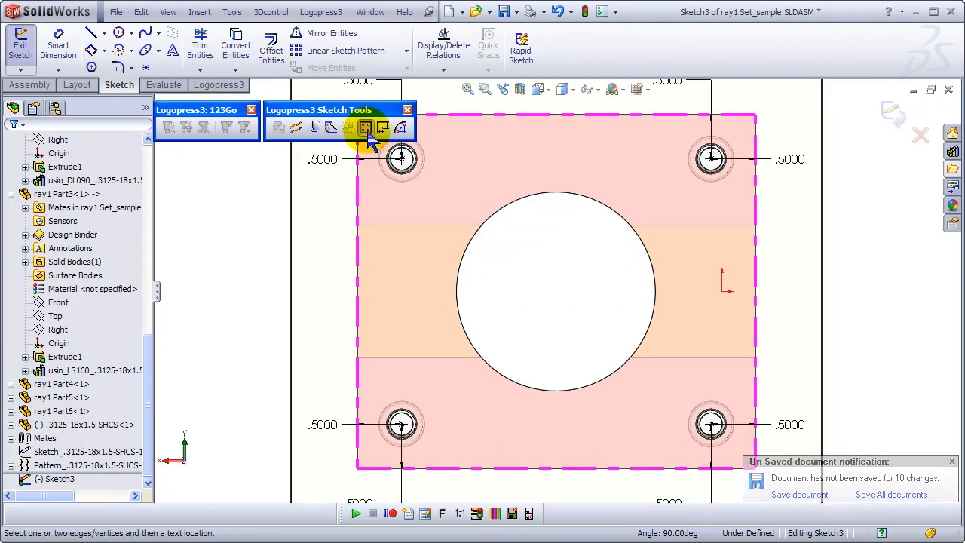
{"action": "left_click", "coordinate": [364, 127]}
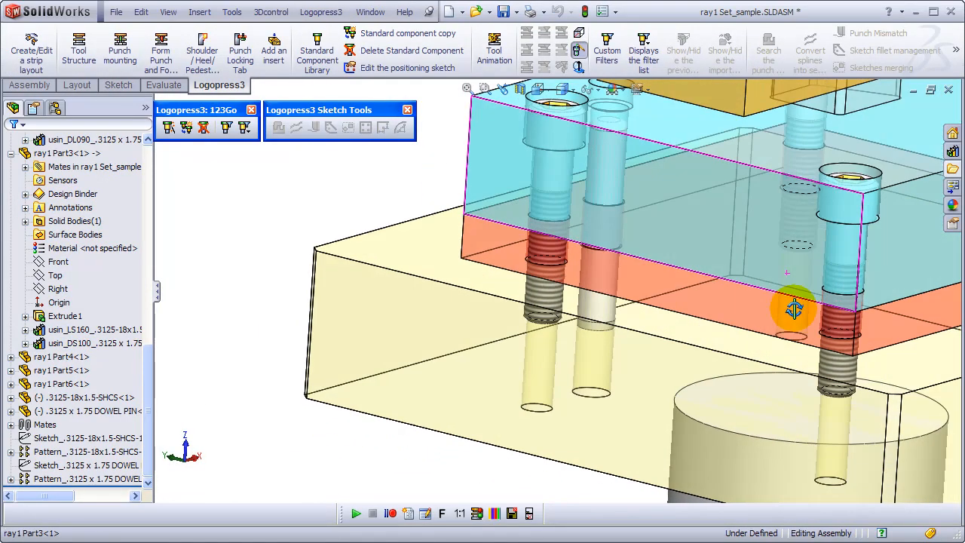
Mount the dowel pin with its press-fit and slip-fit plates set in Pin Mounting.
{"action": "left_click_drag", "start_coordinate": [792, 309], "coordinate": [625, 241]}
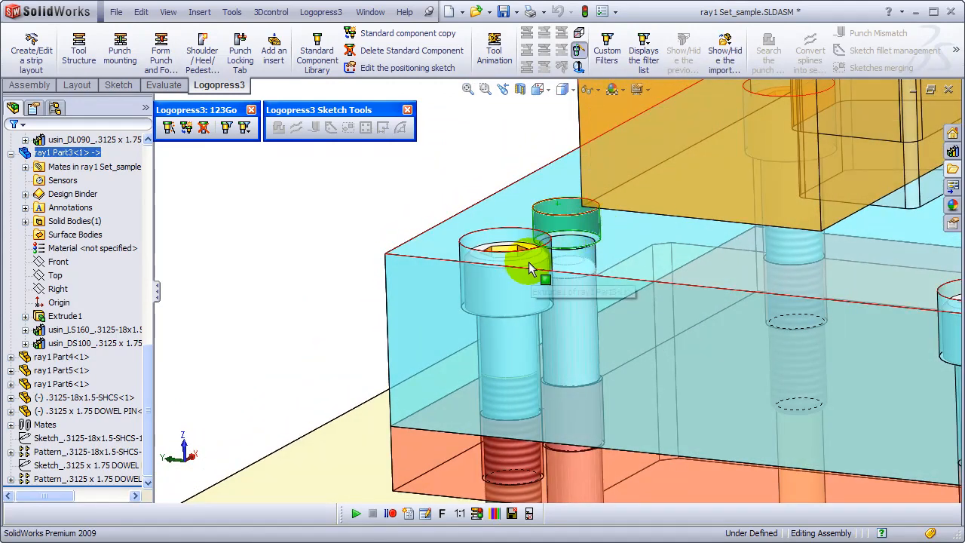
{"action": "mouse_move", "coordinate": [570, 214]}
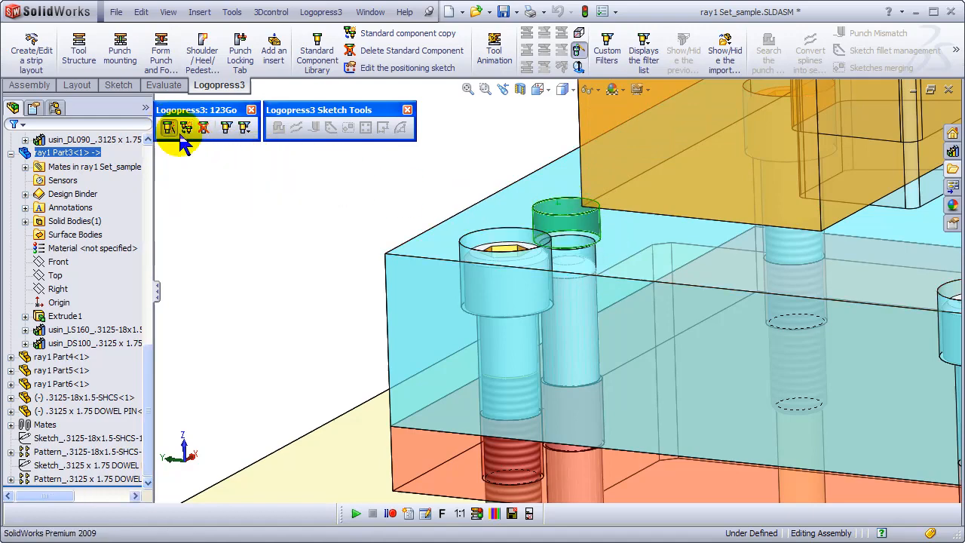
{"action": "left_click", "coordinate": [169, 128]}
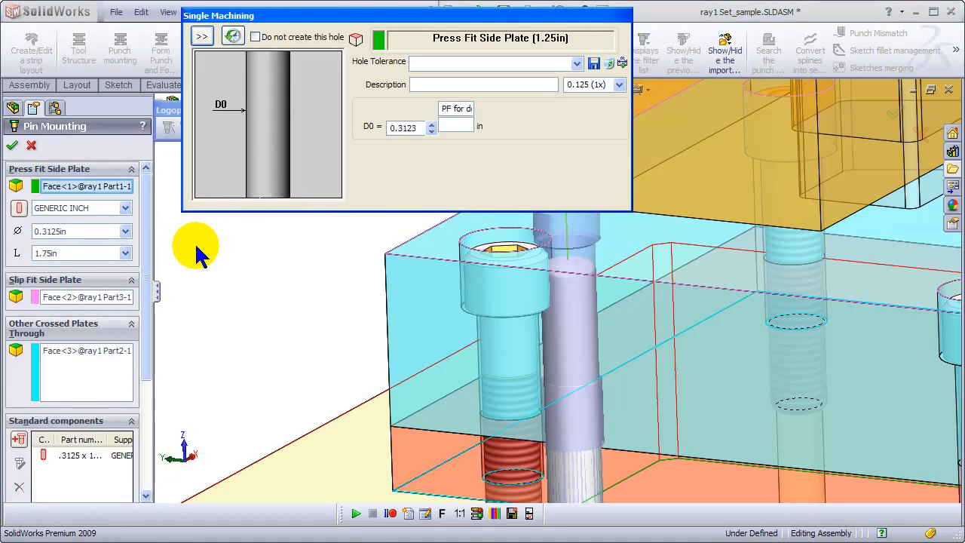
{"action": "mouse_move", "coordinate": [83, 328]}
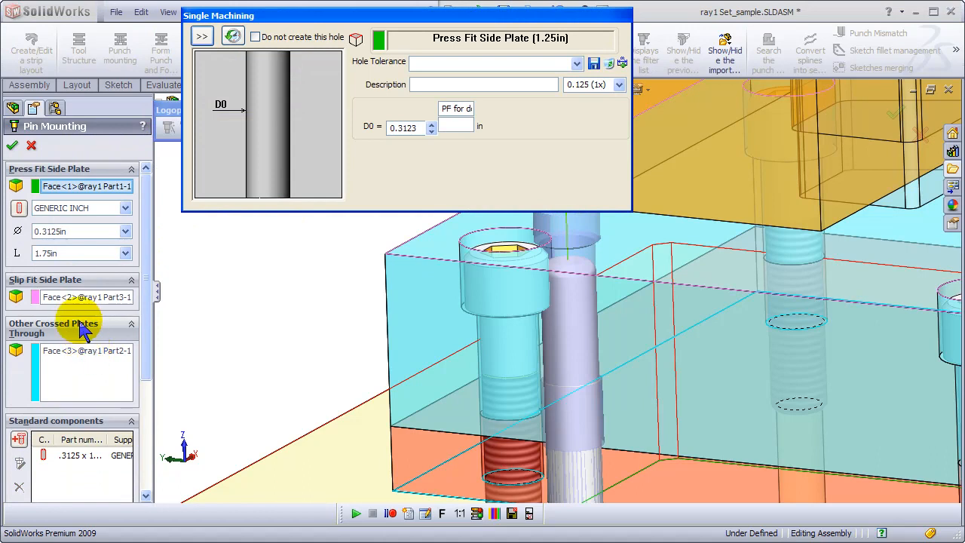
{"action": "mouse_move", "coordinate": [58, 308]}
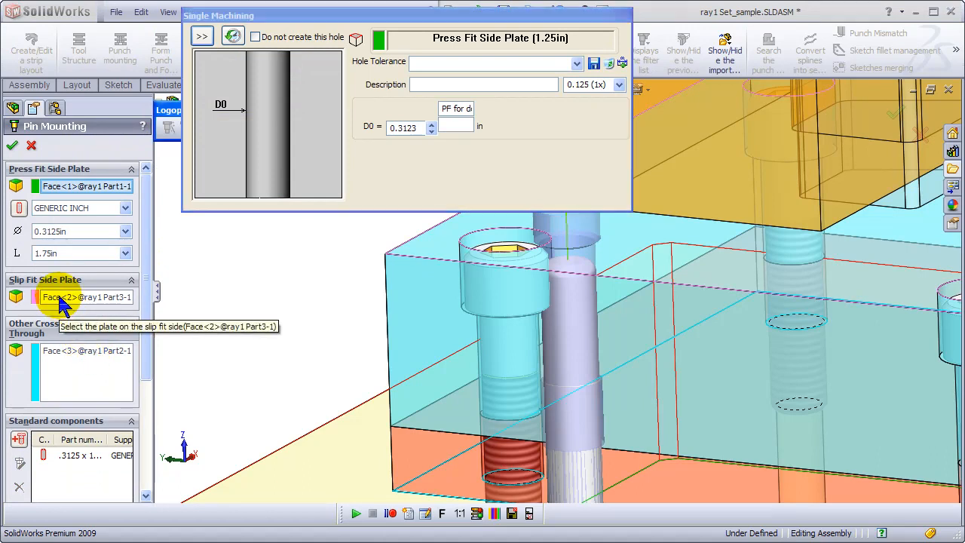
{"action": "left_click", "coordinate": [202, 36]}
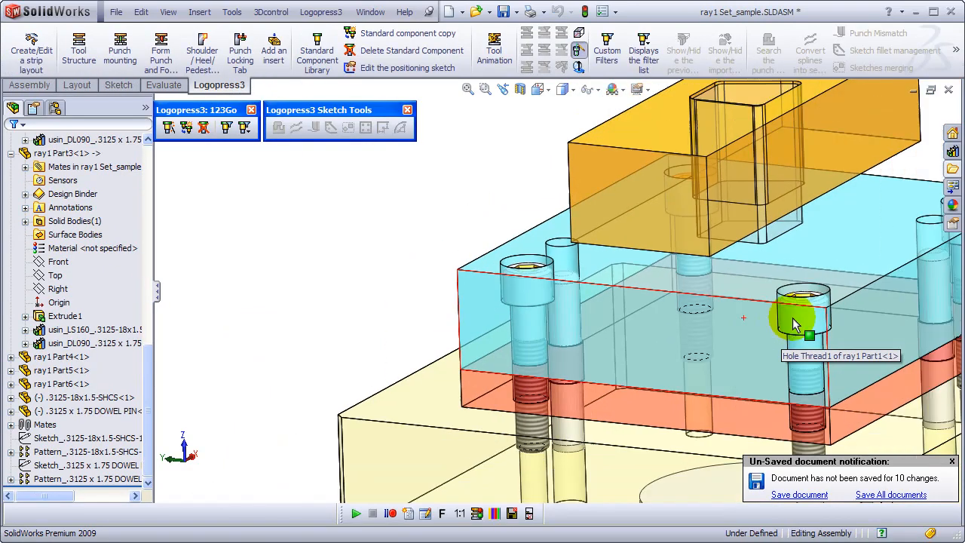
Open the StdElts folder to see the generated SHCS and dowel pin part files.
{"action": "left_click_drag", "start_coordinate": [742, 317], "coordinate": [678, 339]}
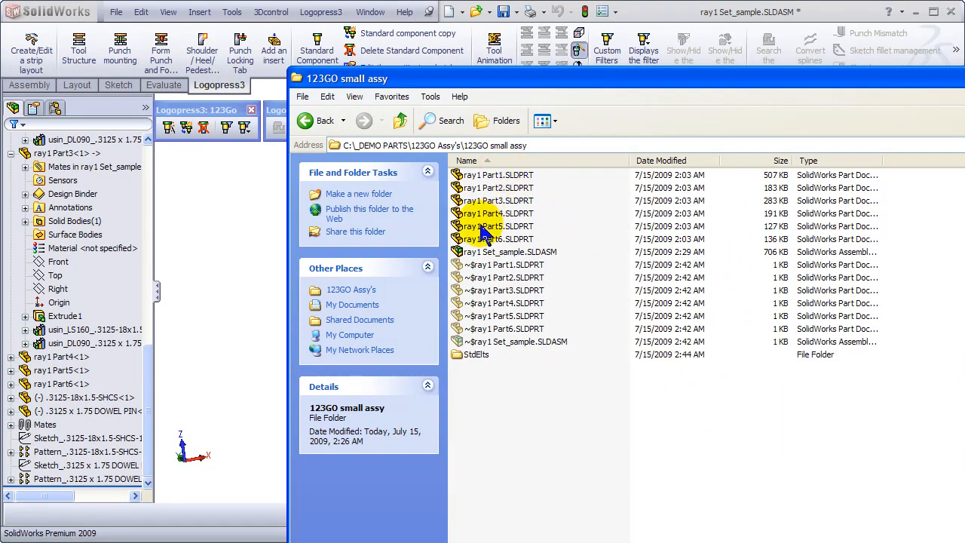
{"action": "mouse_move", "coordinate": [462, 362]}
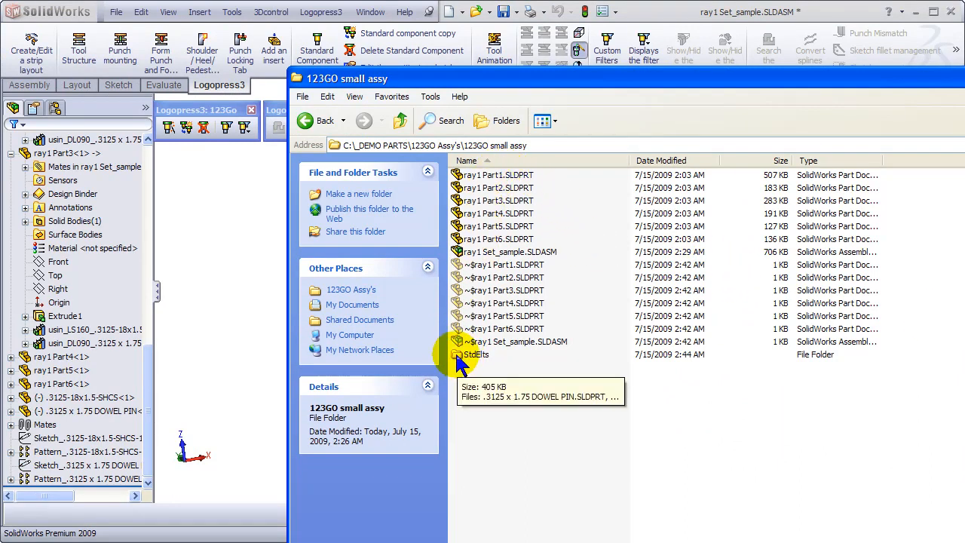
{"action": "left_click", "coordinate": [472, 353]}
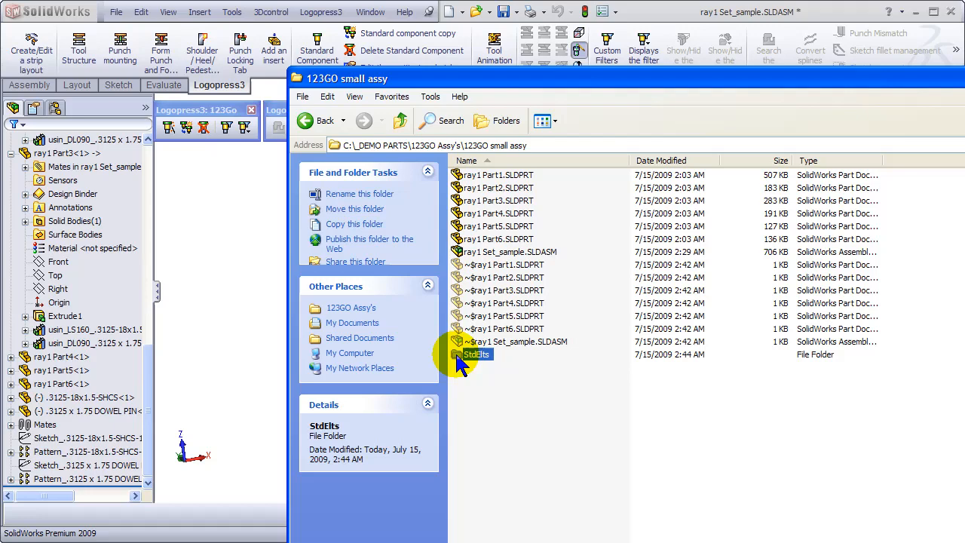
{"action": "double_click", "coordinate": [469, 352]}
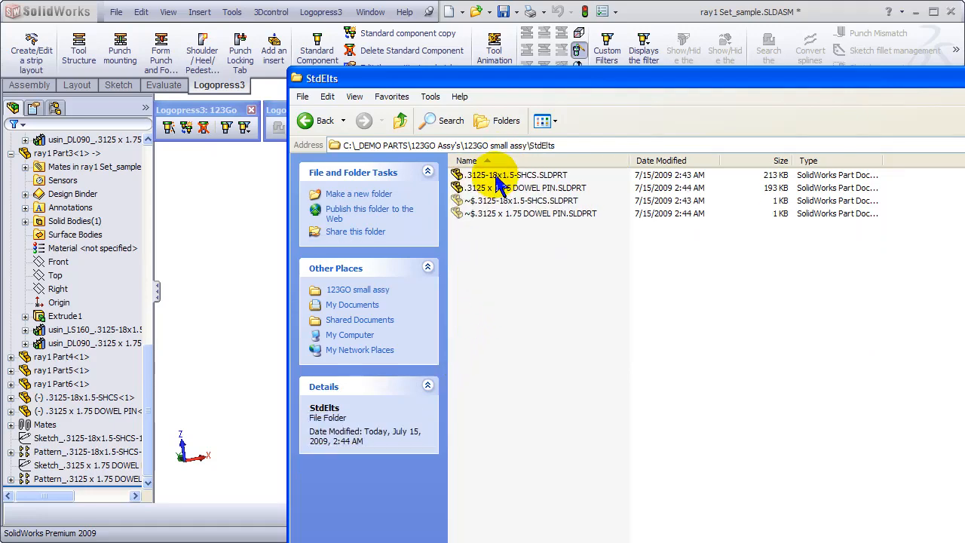
{"action": "mouse_move", "coordinate": [494, 175]}
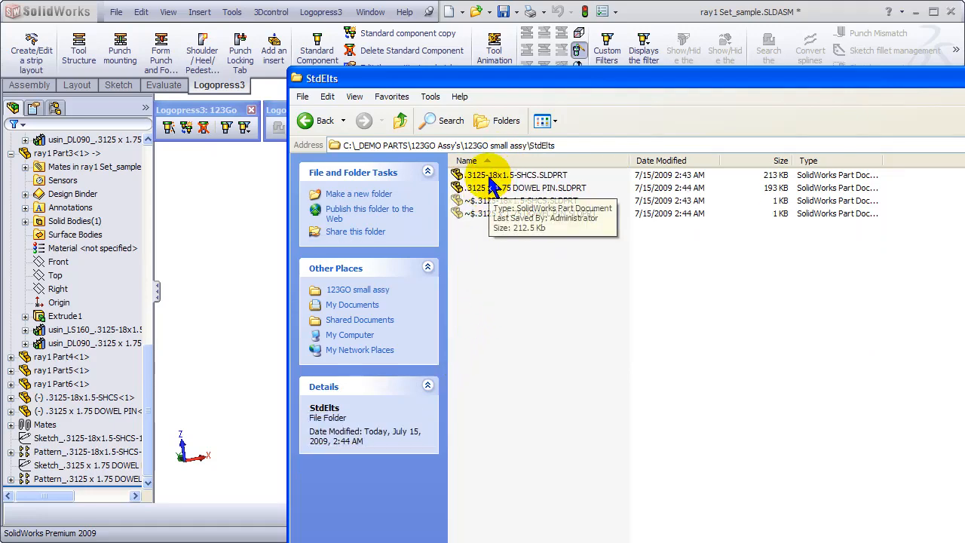
{"action": "mouse_move", "coordinate": [486, 194]}
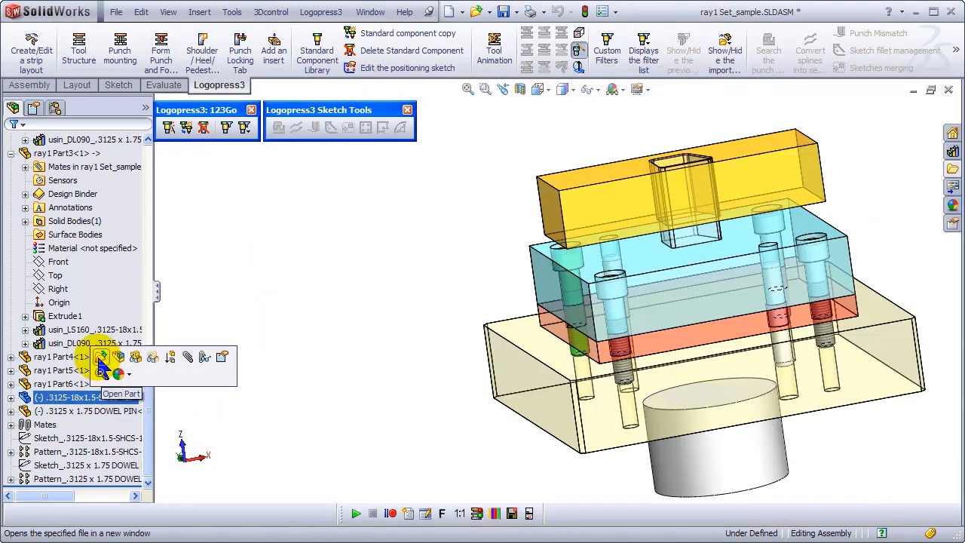
Open the SHCS component as its own part and save it on closing.
{"action": "left_click", "coordinate": [103, 356]}
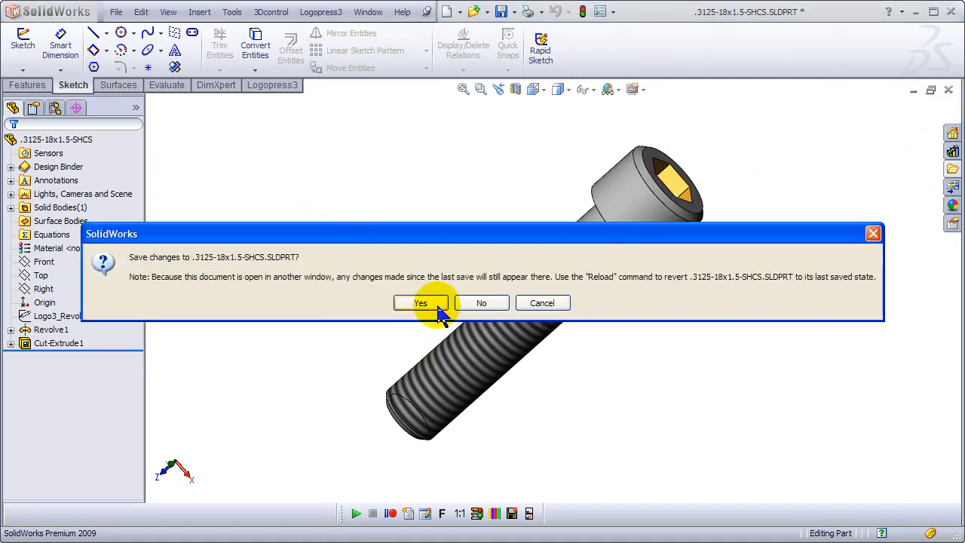
{"action": "left_click", "coordinate": [419, 301]}
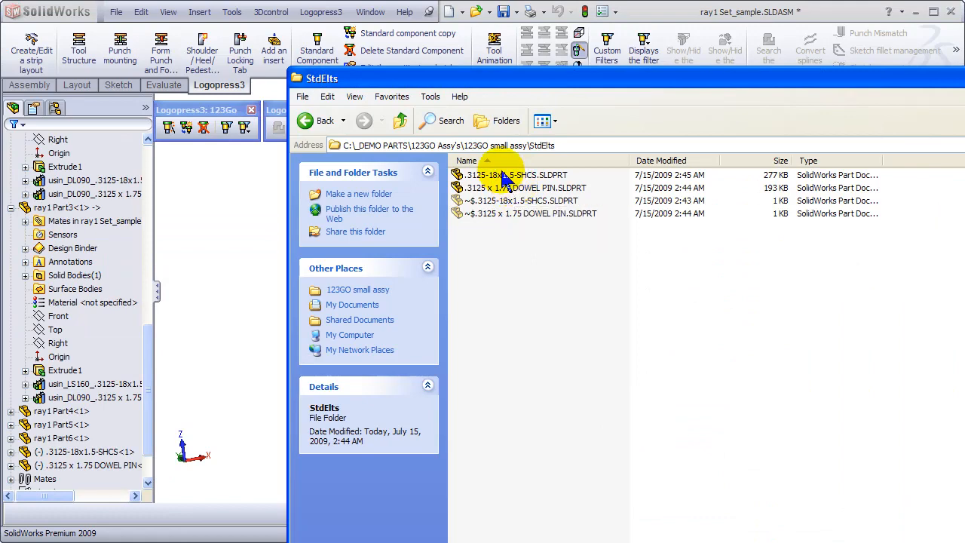
{"action": "mouse_move", "coordinate": [500, 187]}
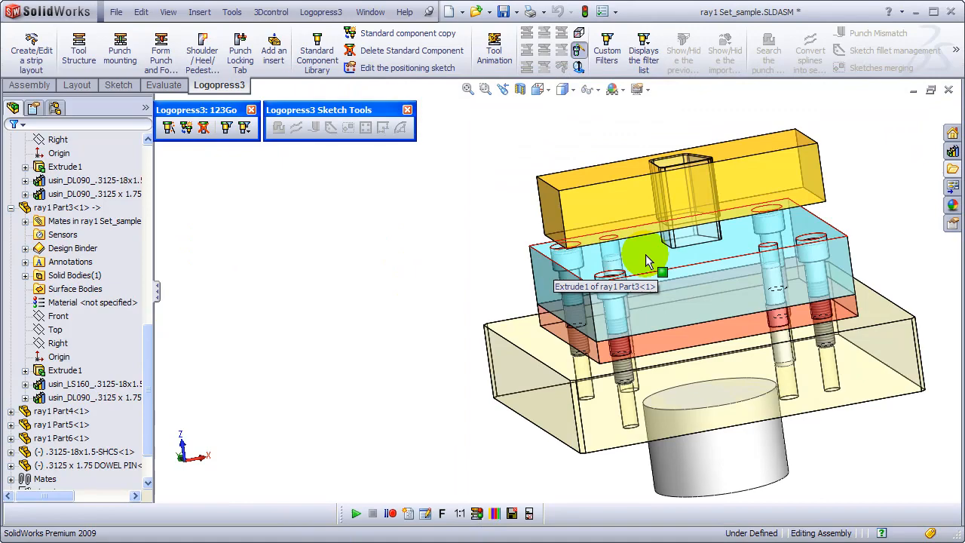
Start a fastener through the yellow top plate sized 0.25 <20>in, tapped into the 1in plate below.
{"action": "left_click_drag", "start_coordinate": [648, 260], "coordinate": [723, 284]}
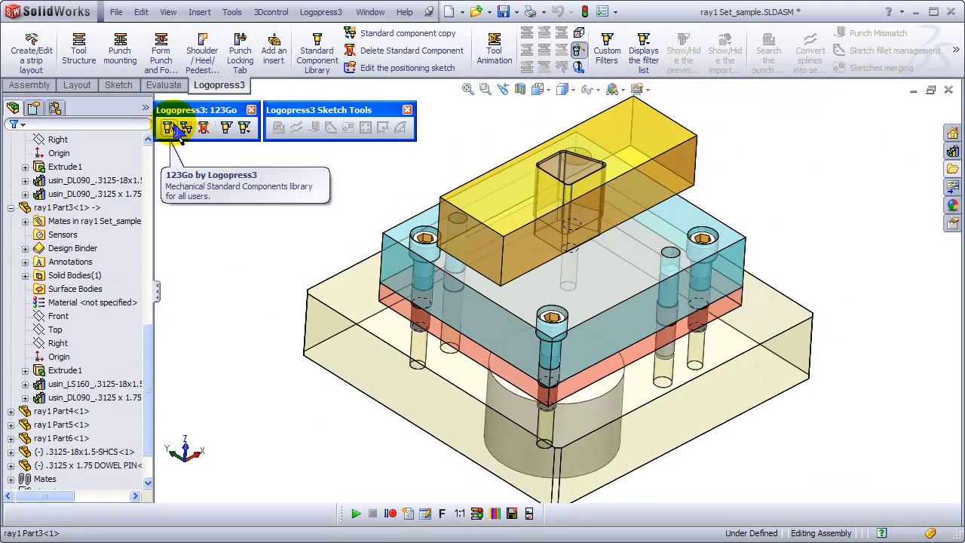
{"action": "left_click", "coordinate": [186, 127]}
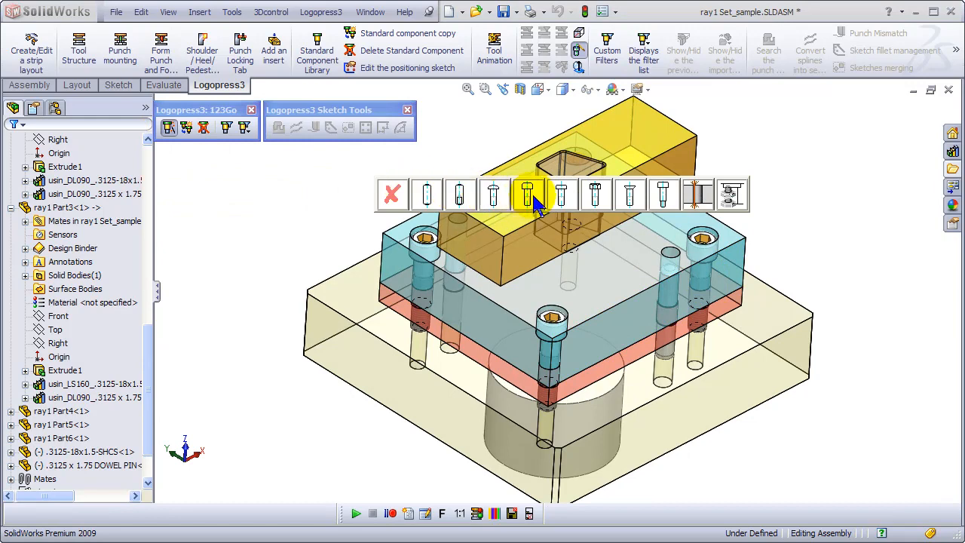
{"action": "left_click", "coordinate": [528, 194]}
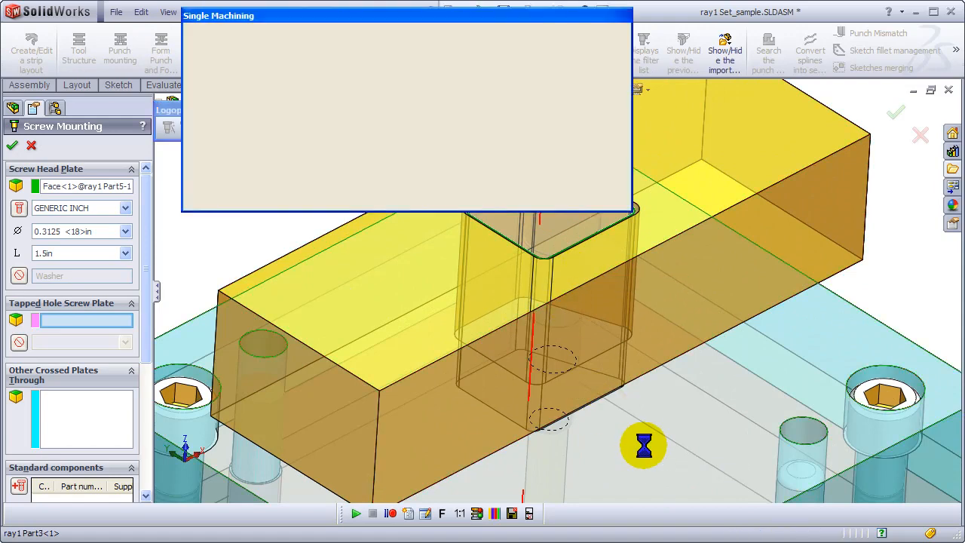
{"action": "left_click", "coordinate": [127, 232]}
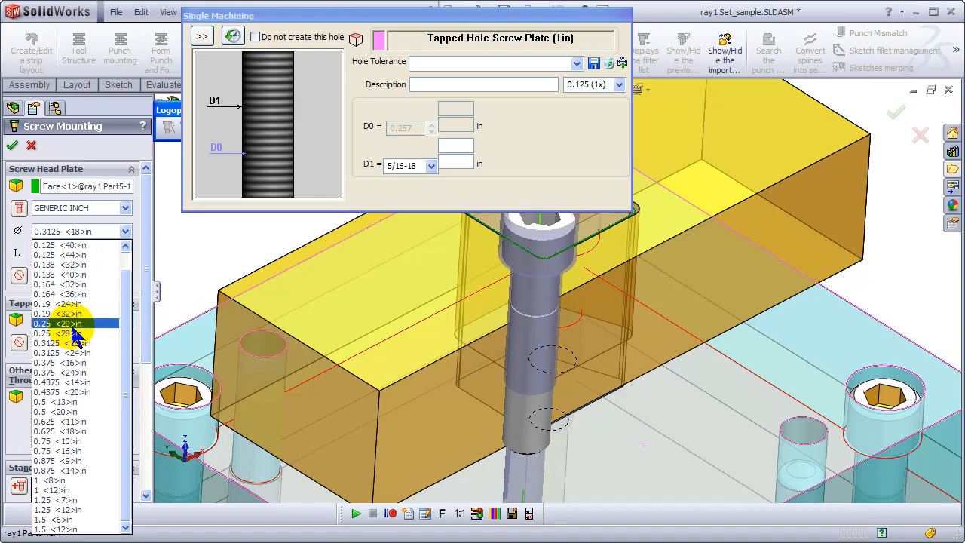
{"action": "left_click", "coordinate": [60, 322]}
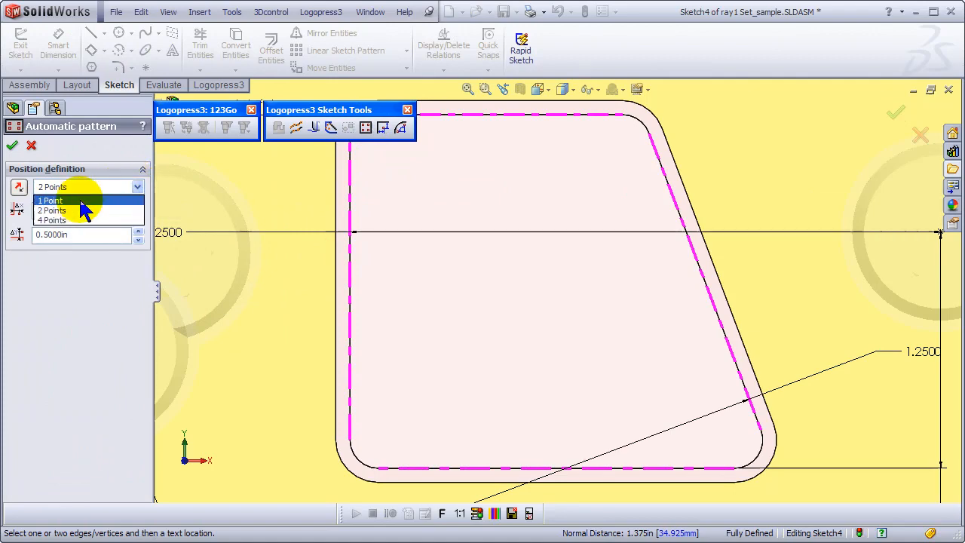
Set the position definition to a single point in the Automatic pattern panel.
{"action": "left_click", "coordinate": [50, 199]}
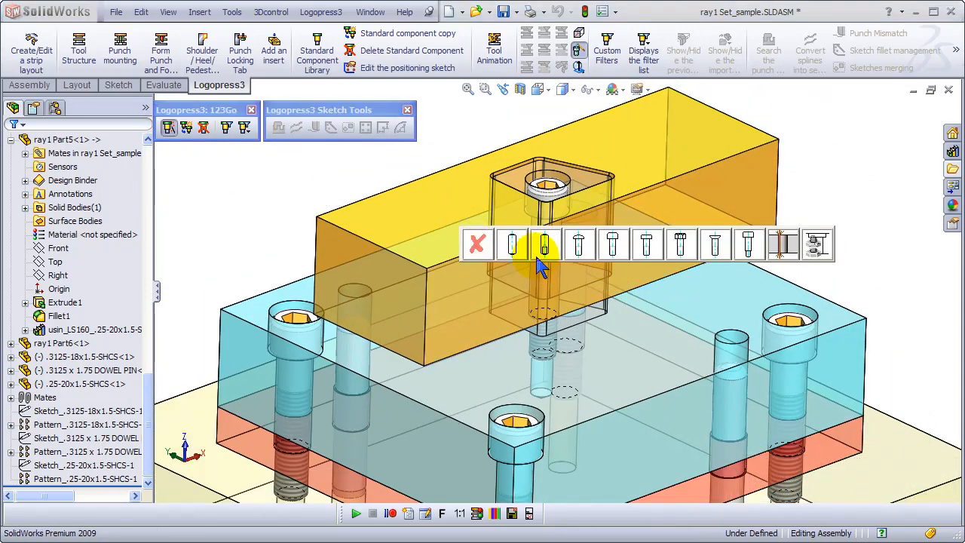
{"action": "mouse_move", "coordinate": [768, 284]}
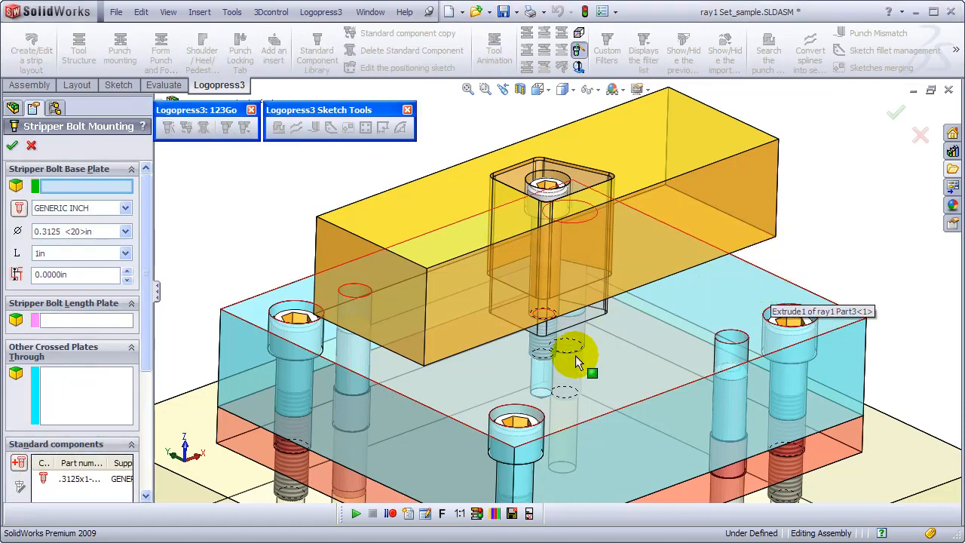
{"action": "mouse_move", "coordinate": [489, 373]}
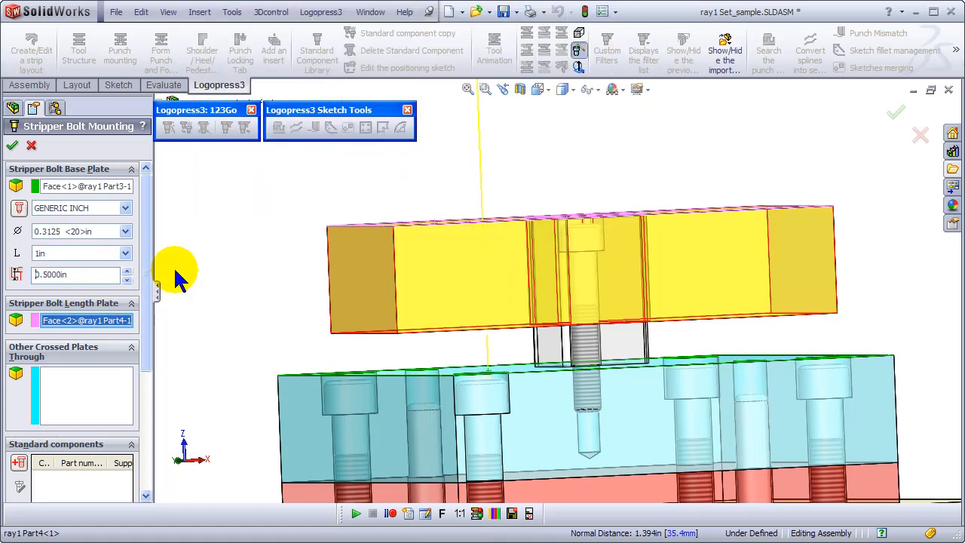
{"action": "mouse_move", "coordinate": [127, 283]}
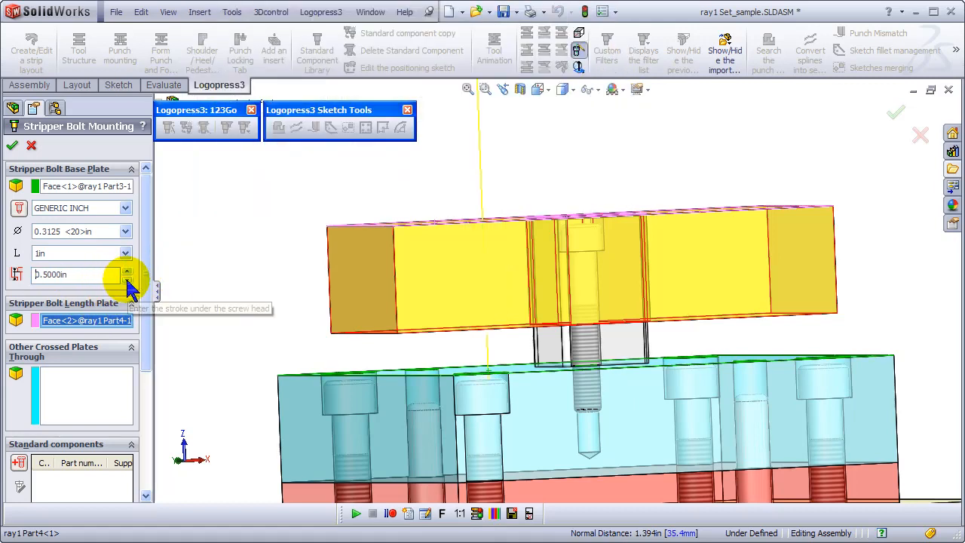
{"action": "mouse_move", "coordinate": [135, 294]}
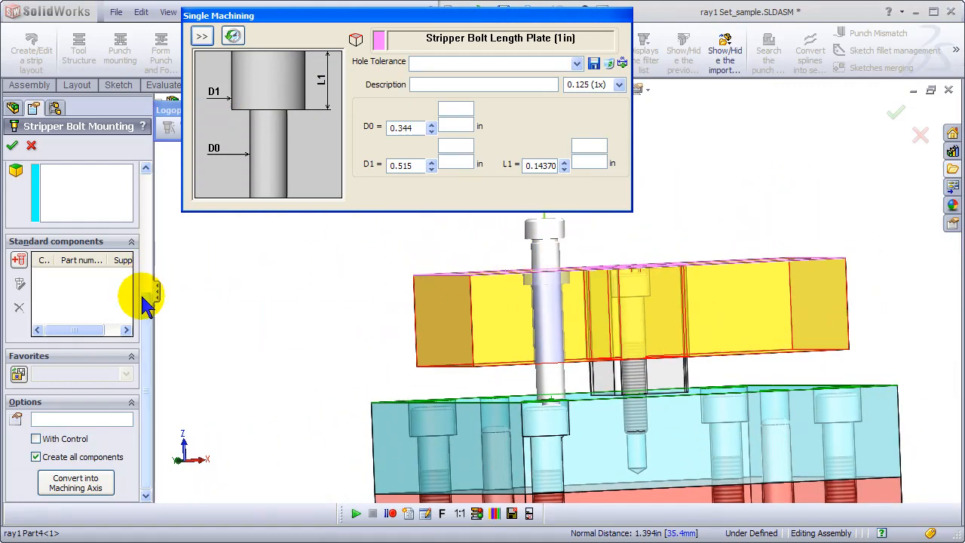
Insert a 5/16 stripper bolt through the top plate with its length chosen from the list.
{"action": "left_click", "coordinate": [125, 253]}
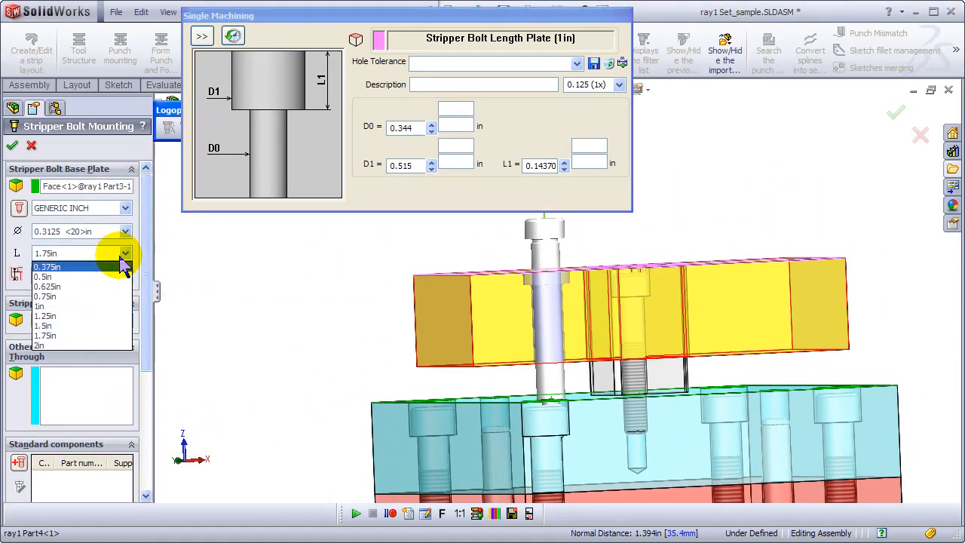
{"action": "left_click", "coordinate": [37, 306]}
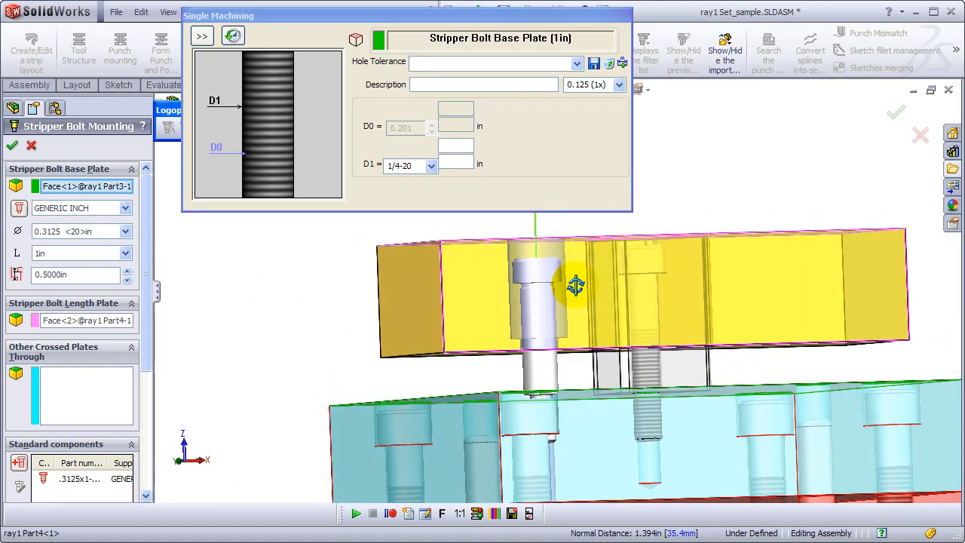
{"action": "left_click_drag", "start_coordinate": [576, 285], "coordinate": [580, 331]}
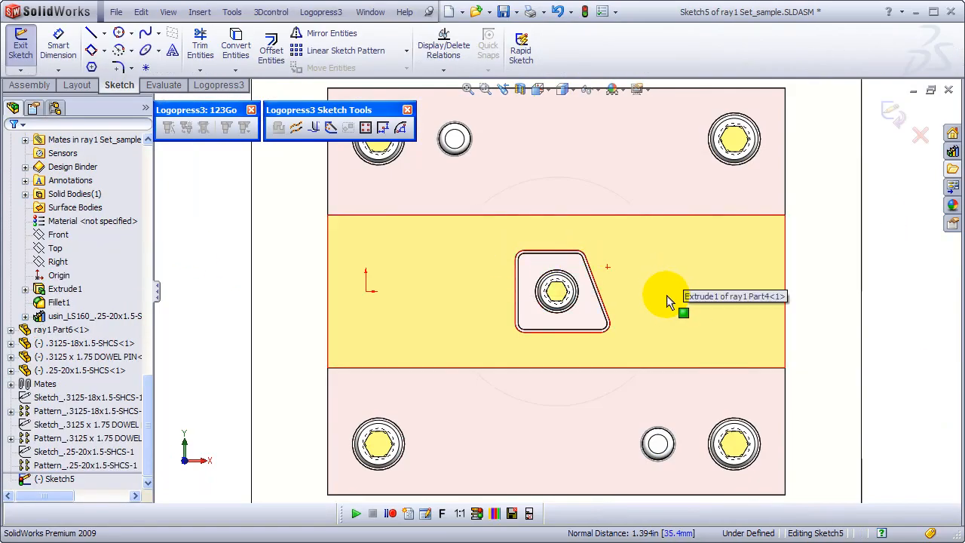
{"action": "mouse_move", "coordinate": [368, 126]}
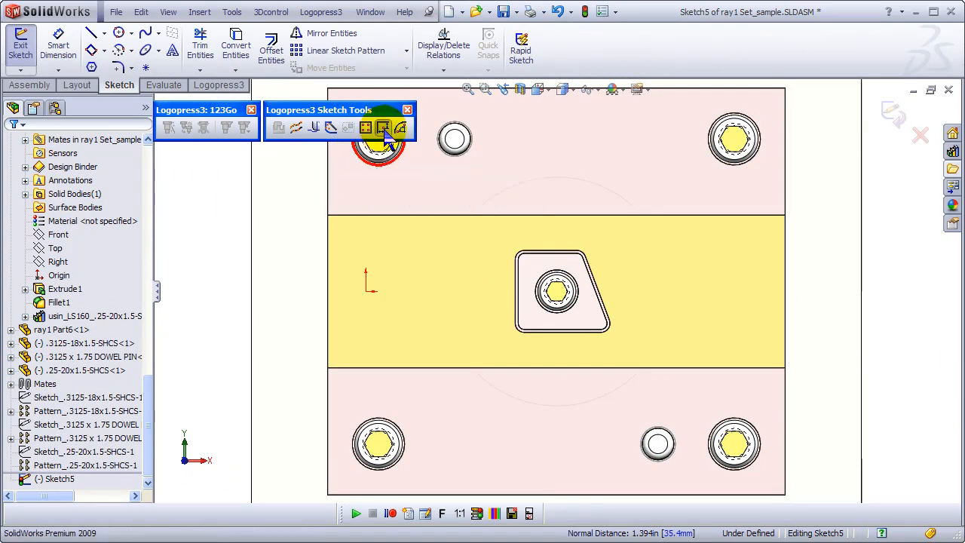
Place corner positioning points 0.5in from the edges and change one offset to 0.75.
{"action": "left_click", "coordinate": [383, 126]}
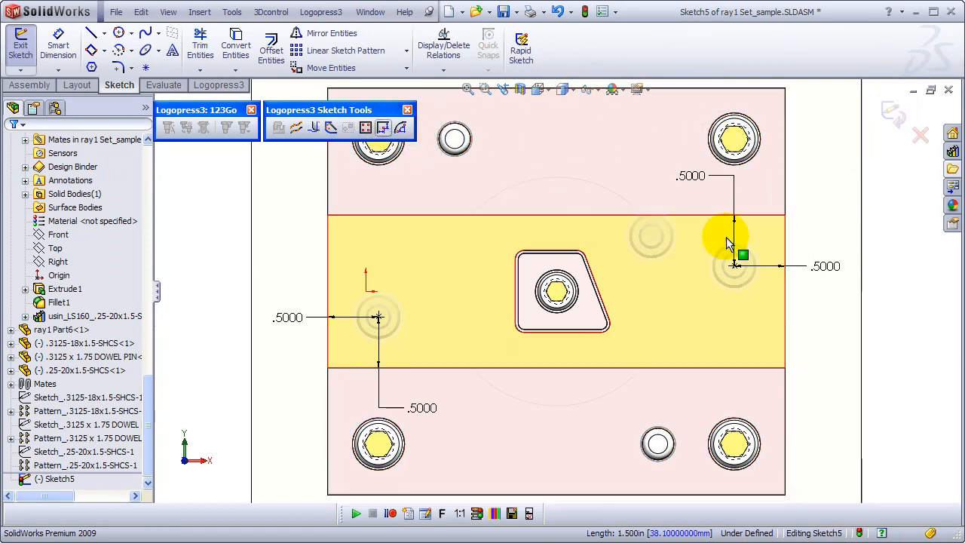
{"action": "left_click", "coordinate": [826, 266]}
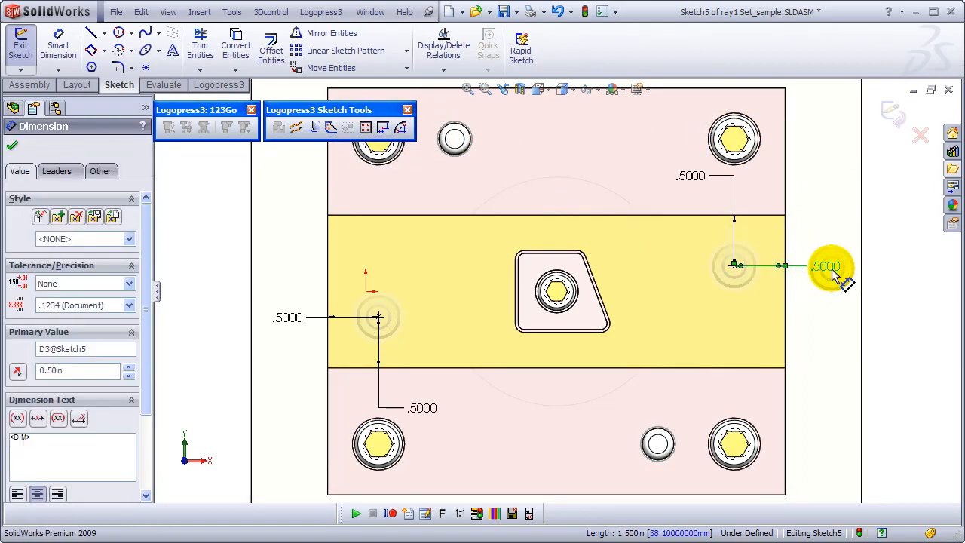
{"action": "double_click", "coordinate": [826, 265]}
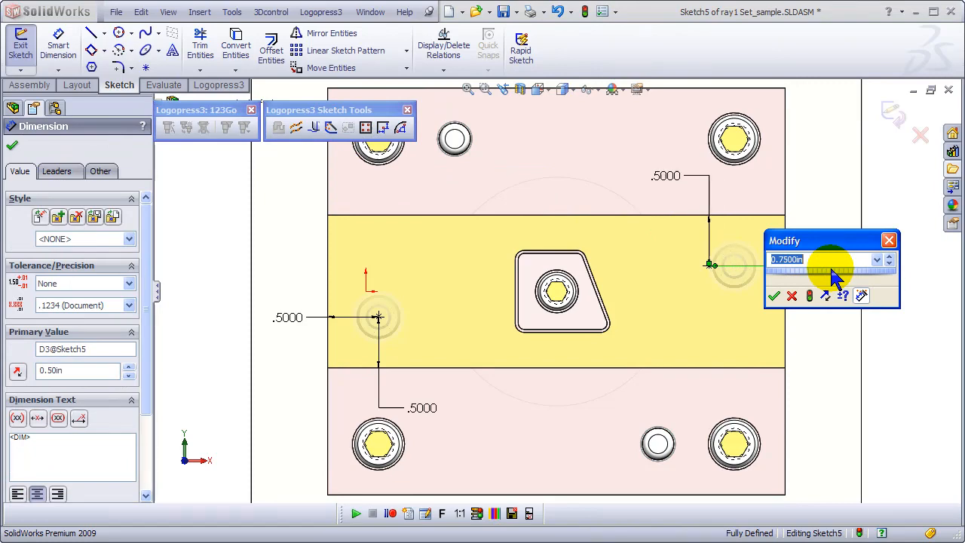
{"action": "left_click", "coordinate": [773, 296]}
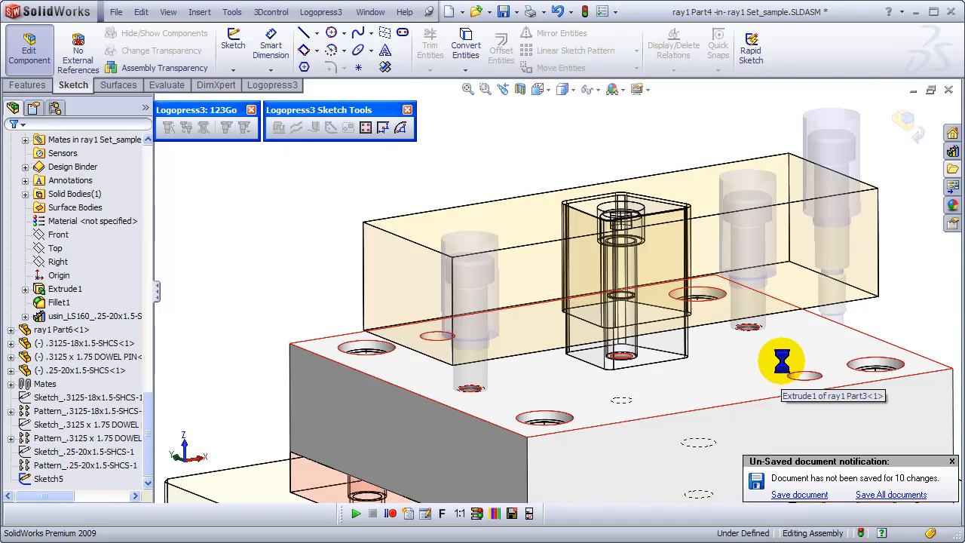
Sketch three positioning points at 120° on a 0.75 radius circle atop the round post.
{"action": "left_click", "coordinate": [220, 85]}
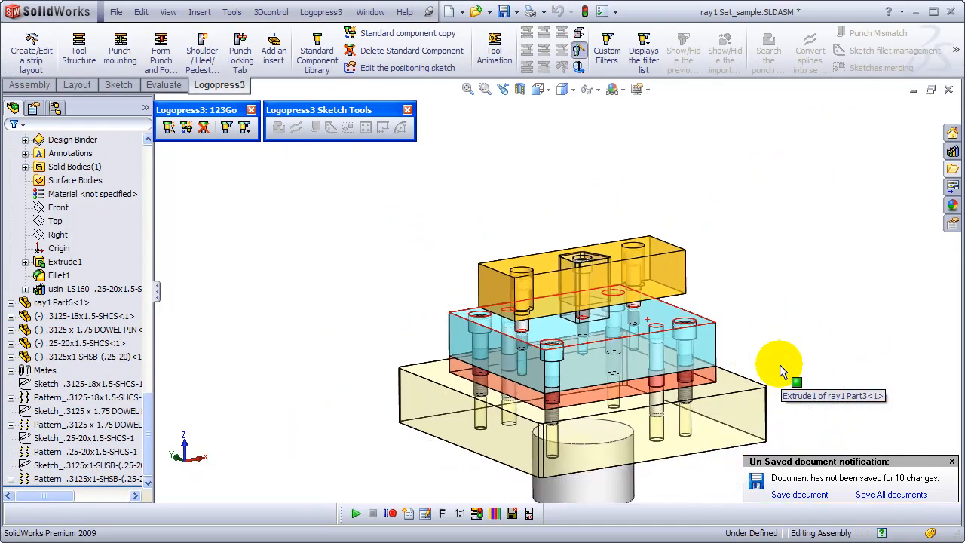
{"action": "left_click_drag", "start_coordinate": [781, 367], "coordinate": [615, 294]}
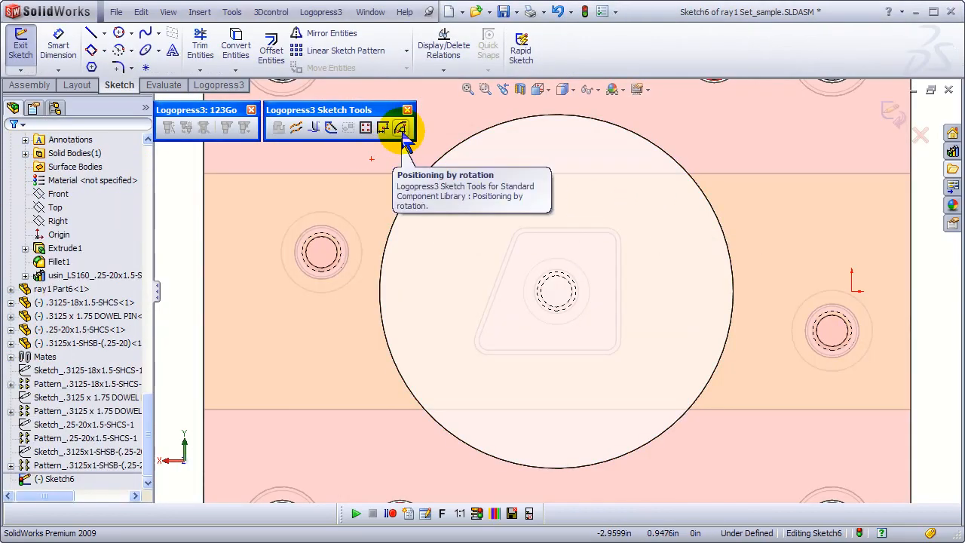
{"action": "left_click", "coordinate": [401, 126]}
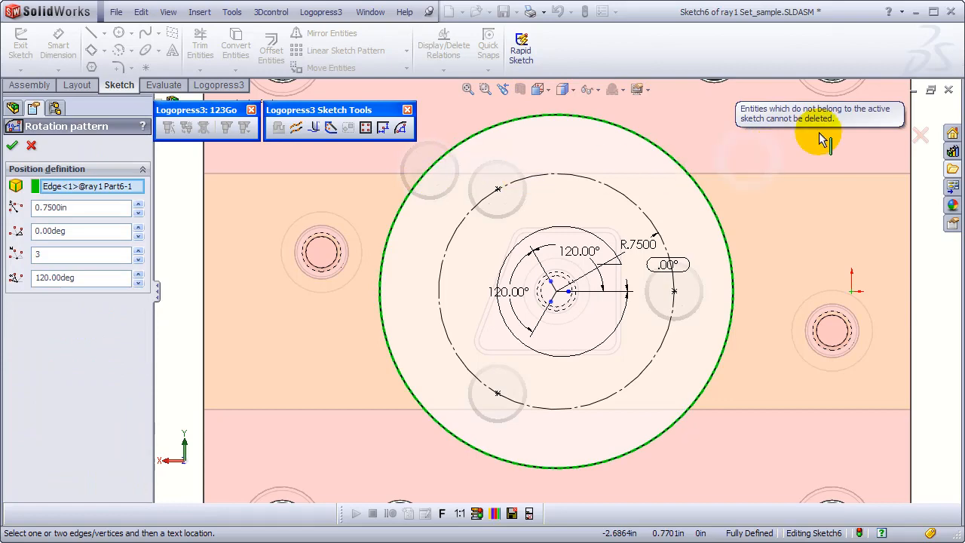
{"action": "mouse_move", "coordinate": [897, 113]}
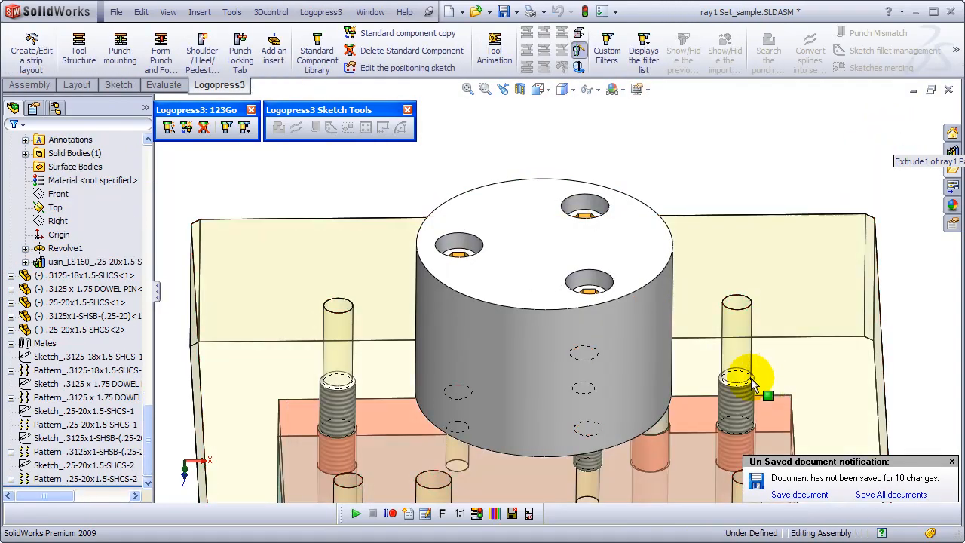
{"action": "left_click_drag", "start_coordinate": [754, 377], "coordinate": [716, 290]}
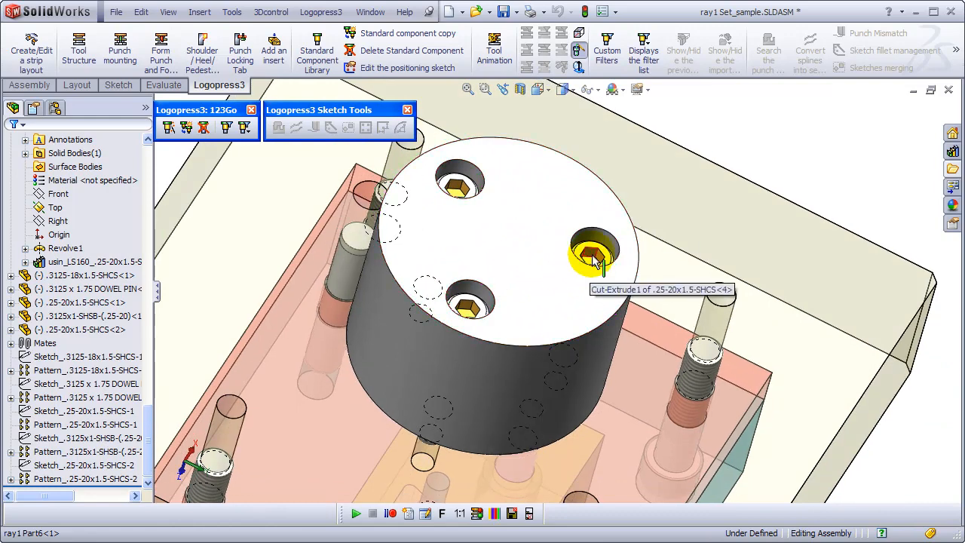
Start Screw Mounting for 0.25 cap screws 1.5 in long through the post into the plate.
{"action": "left_click", "coordinate": [594, 254]}
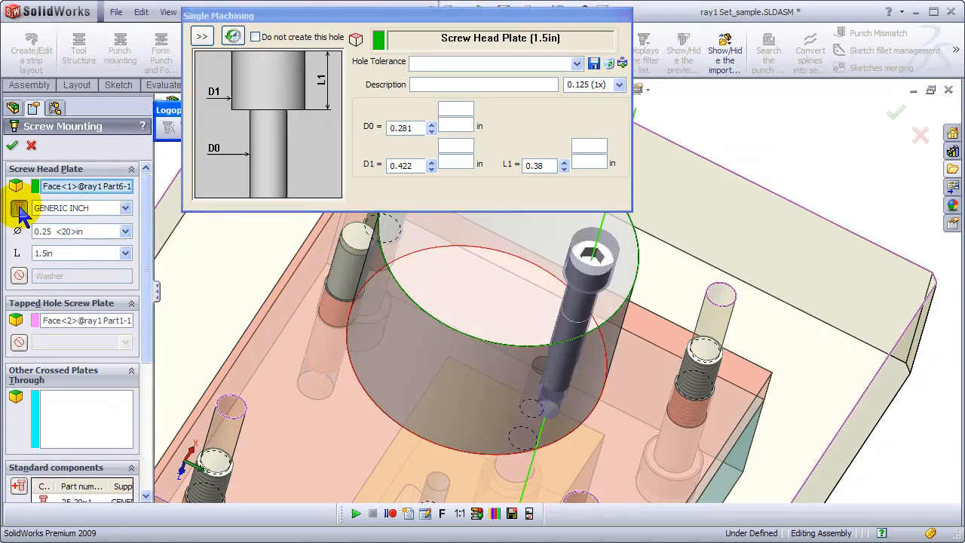
{"action": "left_click", "coordinate": [18, 210]}
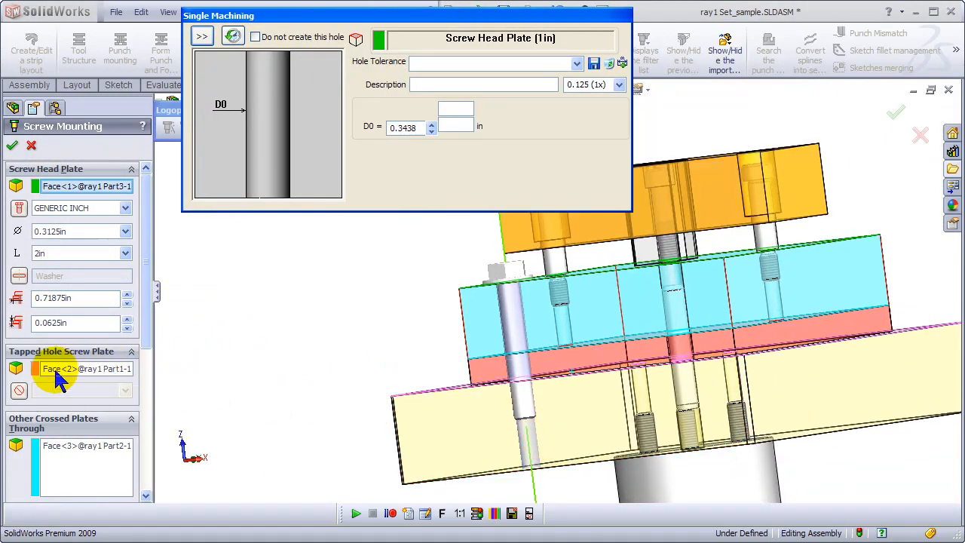
Reselect the tapped plate for the 5/16 hex bolt 3.25 in long through the plate stack.
{"action": "left_click", "coordinate": [84, 368]}
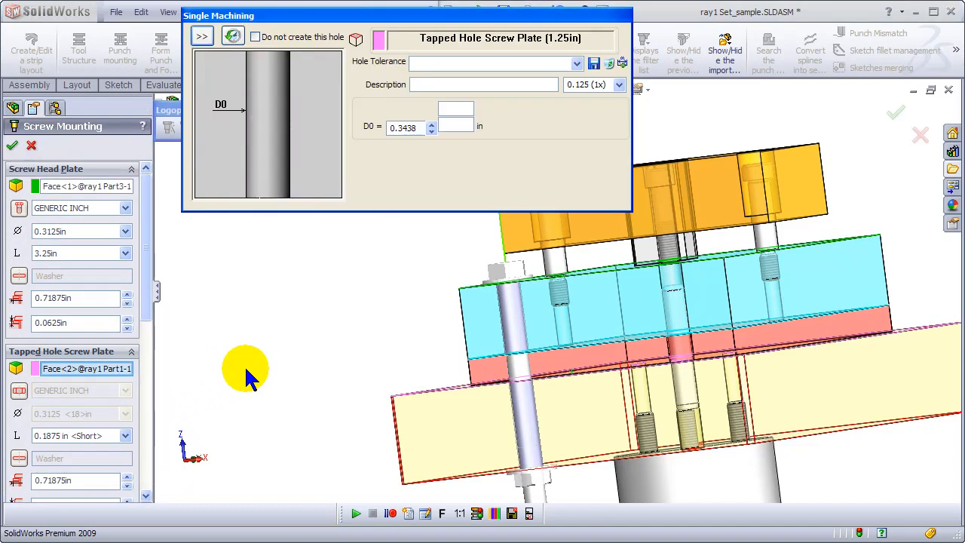
{"action": "mouse_move", "coordinate": [158, 441]}
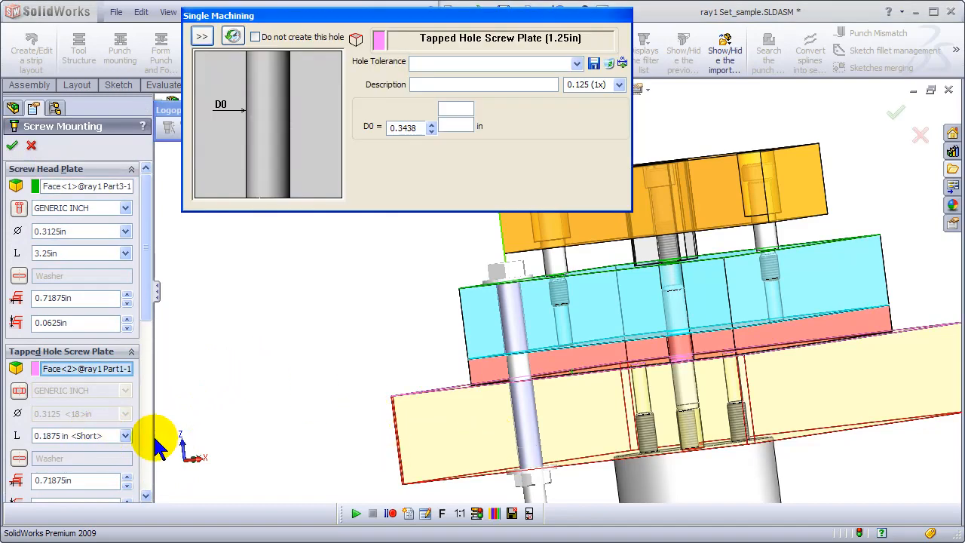
{"action": "scroll", "scroll_direction": "down", "scroll_amount": 3}
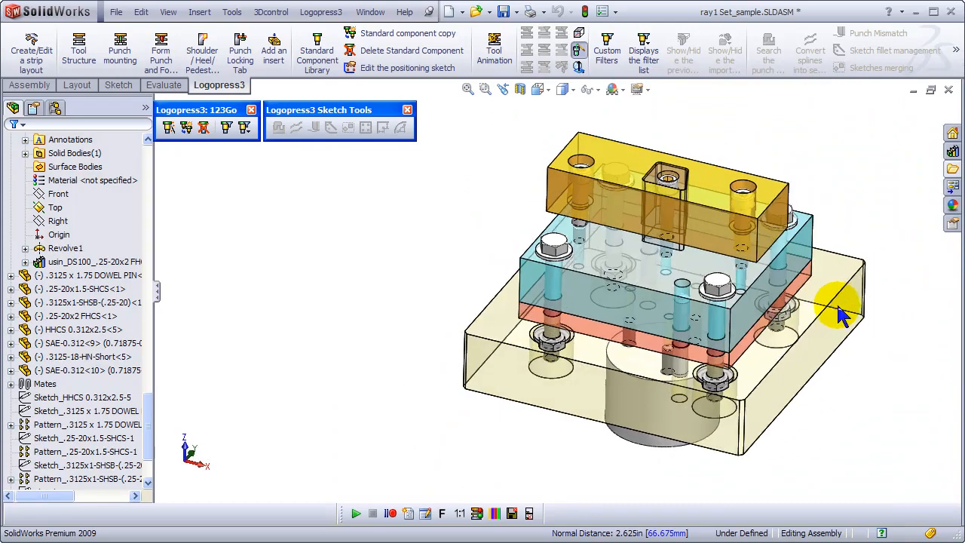
Orbit the die set to check the bolt heads on top and the nuts underneath.
{"action": "left_click_drag", "start_coordinate": [841, 312], "coordinate": [766, 229]}
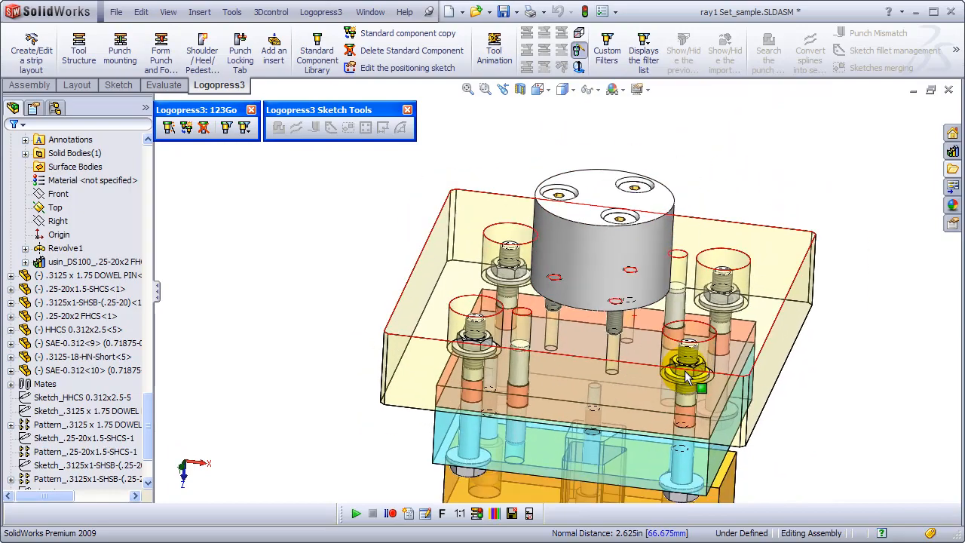
{"action": "left_click_drag", "start_coordinate": [686, 369], "coordinate": [761, 328]}
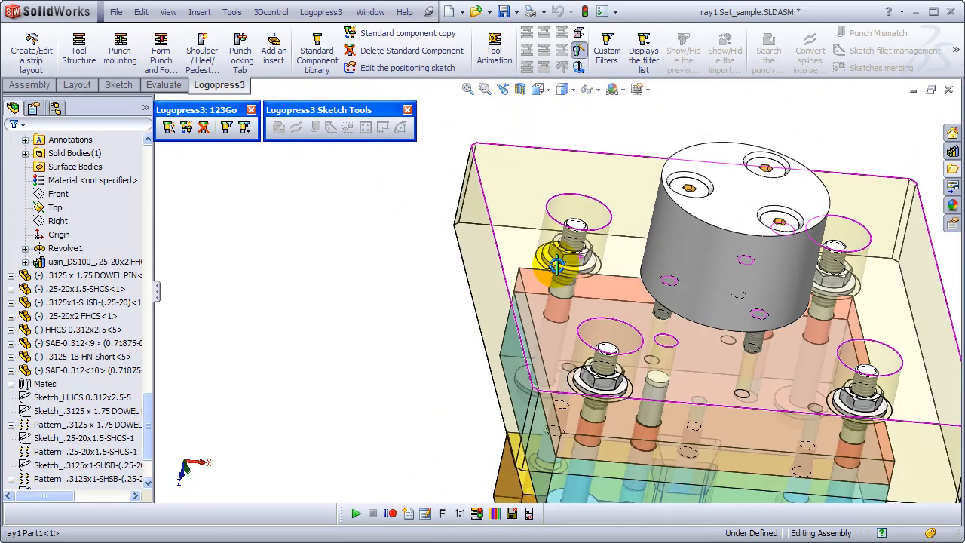
Start Delete Standard Component and pick the HHCS hex bolt for removal.
{"action": "left_click", "coordinate": [169, 127]}
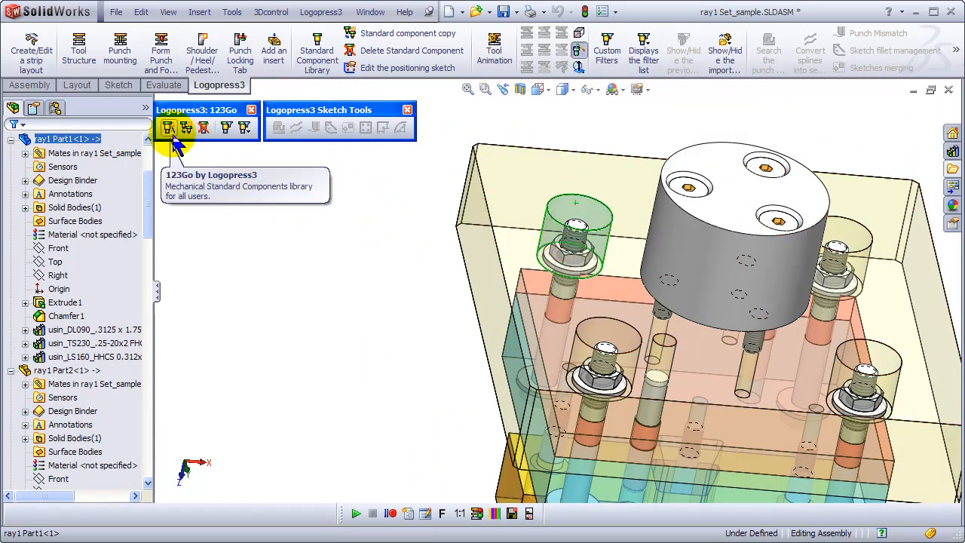
{"action": "mouse_move", "coordinate": [205, 127]}
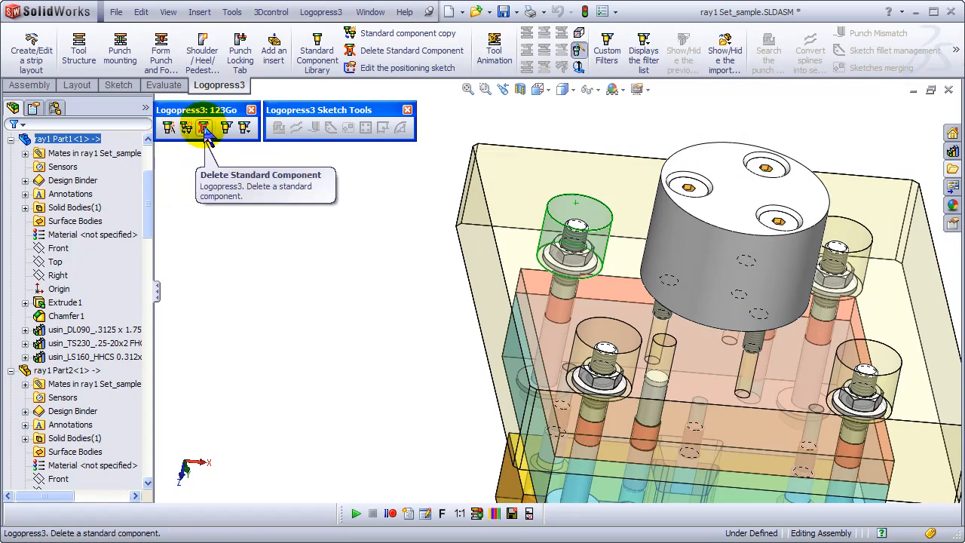
{"action": "left_click", "coordinate": [205, 127]}
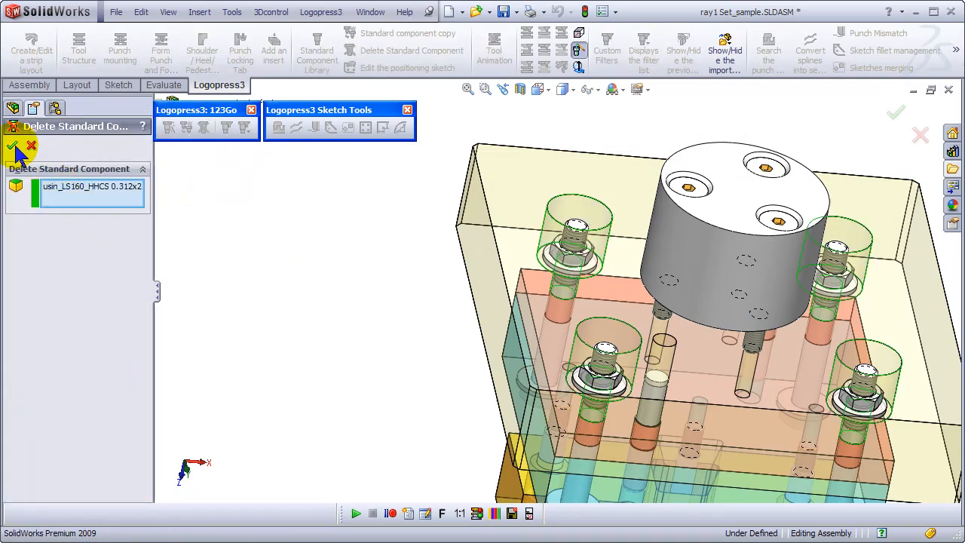